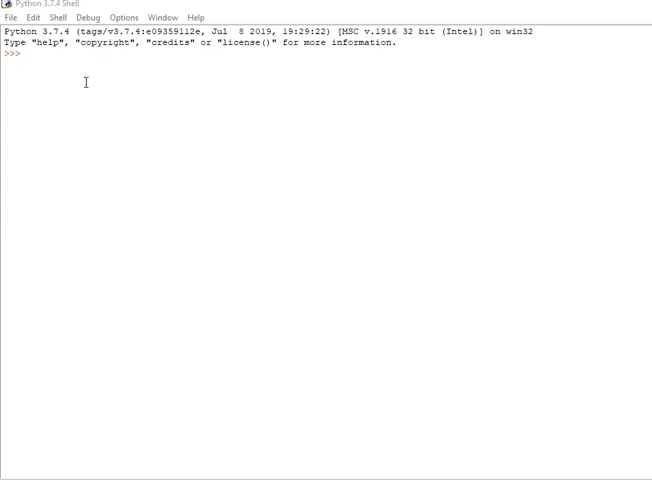
{"action": "mouse_move", "coordinate": [84, 83]}
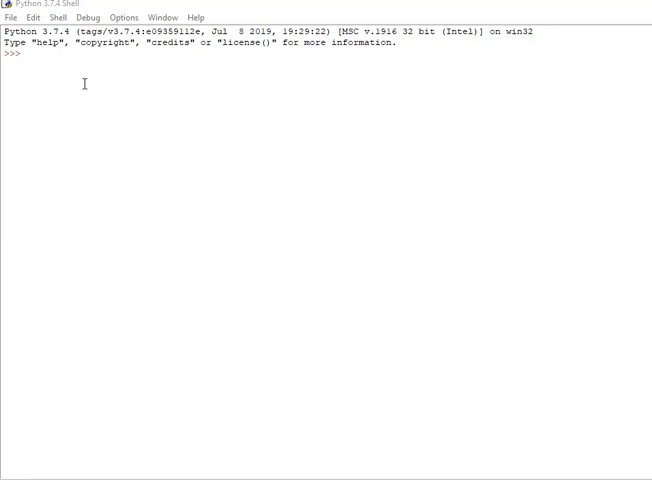
{"action": "mouse_move", "coordinate": [217, 50]}
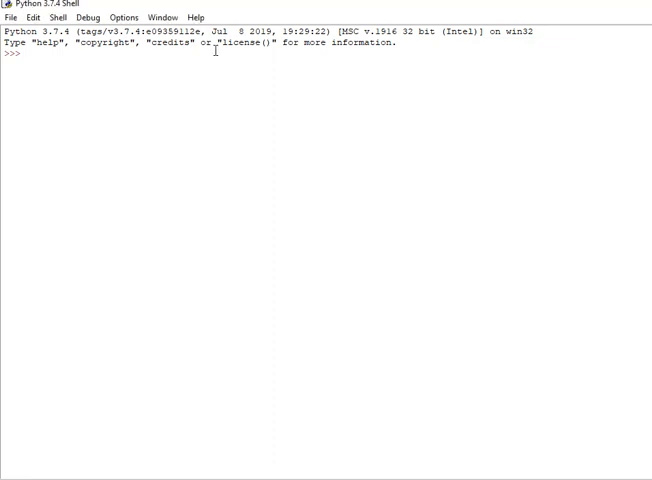
- Evaluate 2+3 at the prompt to get 5
{"action": "type", "text": "2+3"}
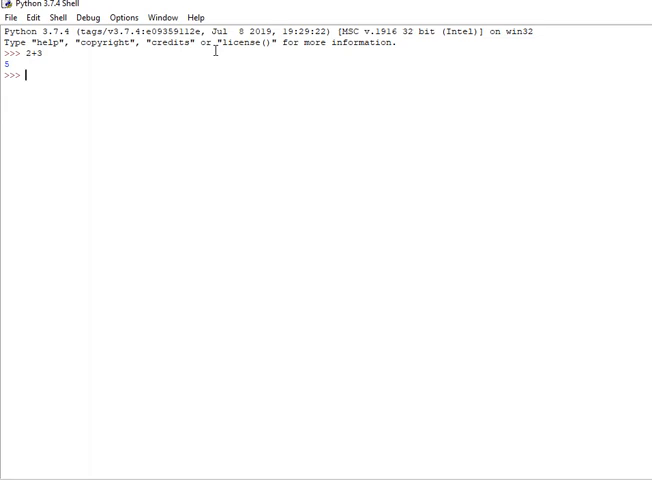
- Assign x=2, evaluate x+3, define y=3 and compute x+y
{"action": "type", "text": "x=2"}
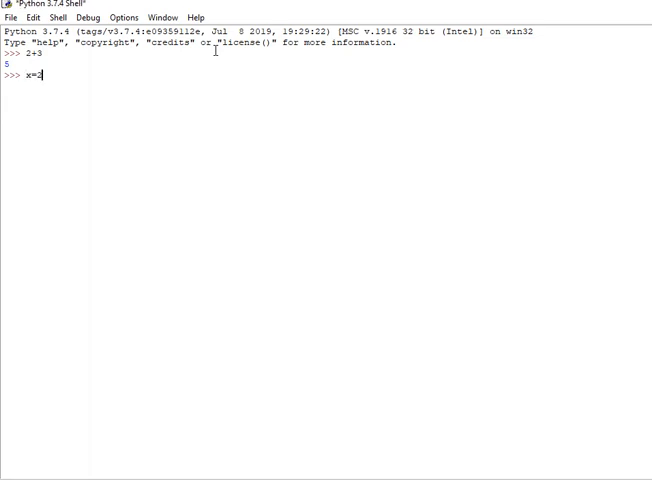
{"action": "key", "text": "enter"}
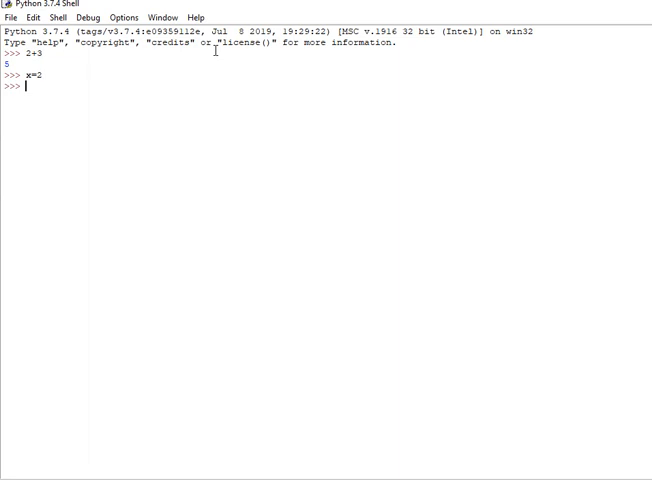
{"action": "type", "text": "x+3"}
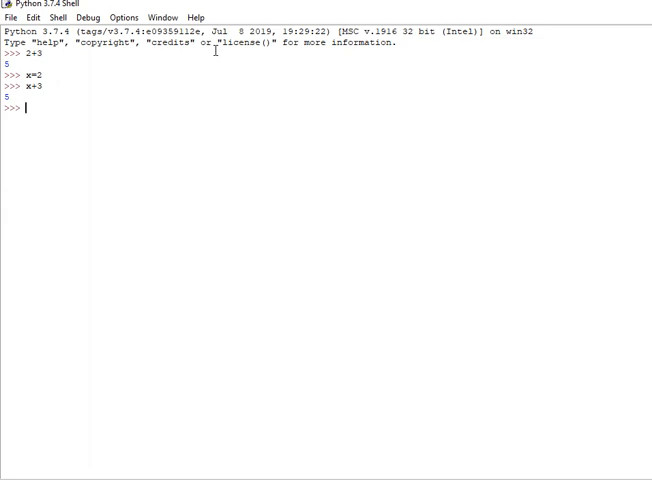
{"action": "type", "text": "x"}
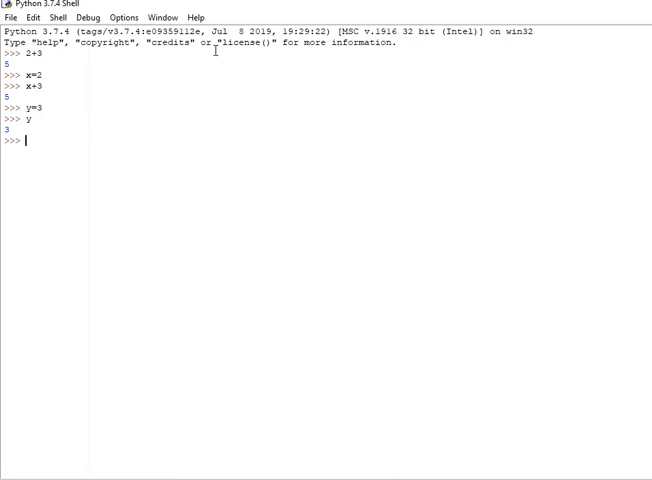
{"action": "type", "text": "x"}
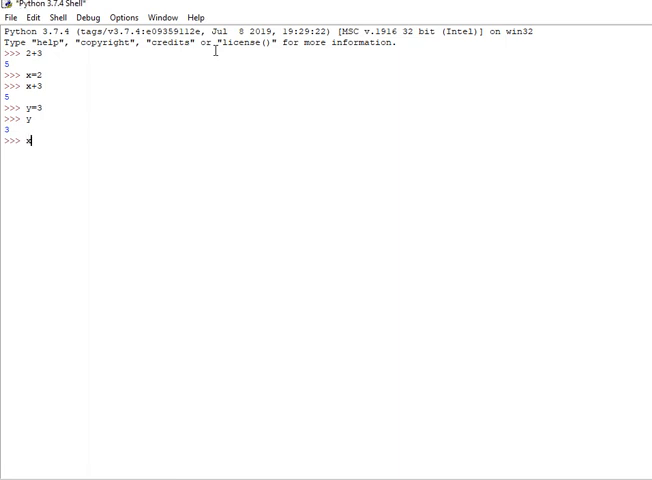
{"action": "type", "text": "+y"}
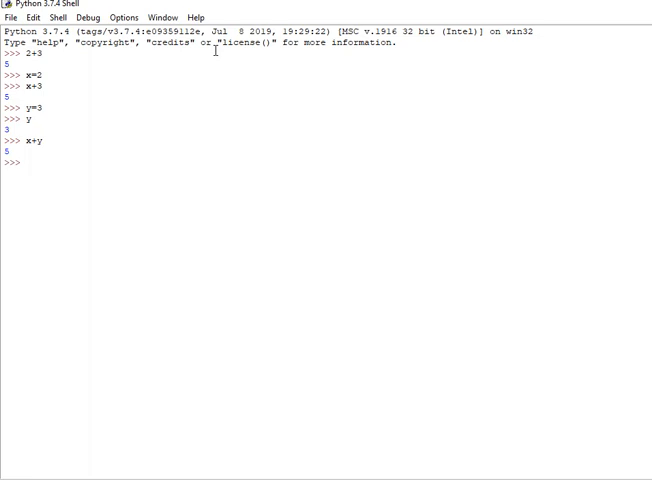
- Reassign x to 9, check x, and evaluate x+10 giving 19
{"action": "type", "text": "x="}
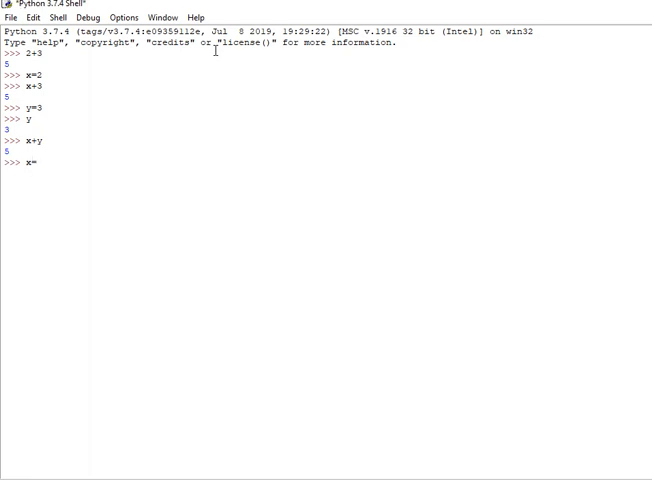
{"action": "type", "text": "5"}
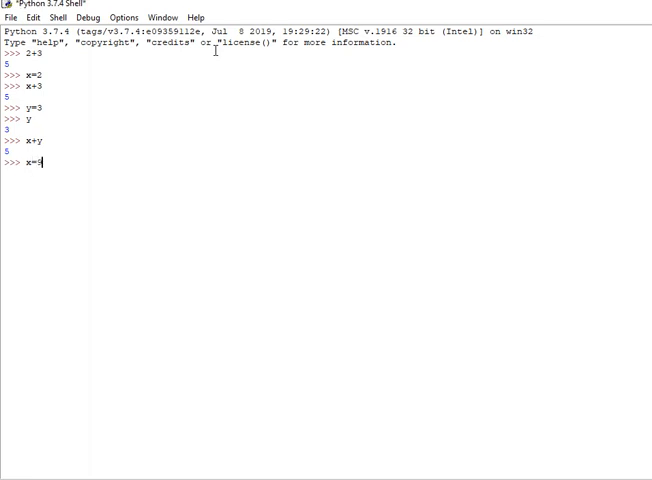
{"action": "key", "text": "enter"}
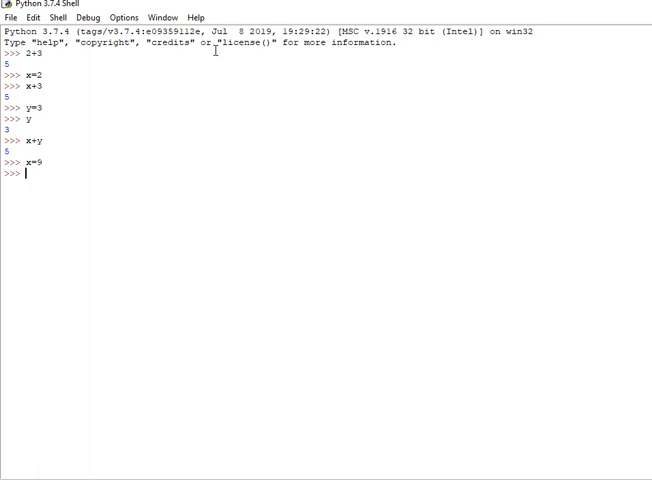
{"action": "type", "text": "x"}
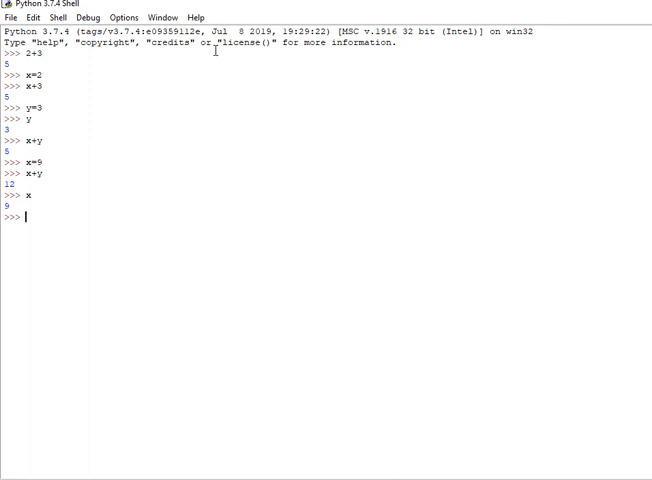
{"action": "type", "text": "x"}
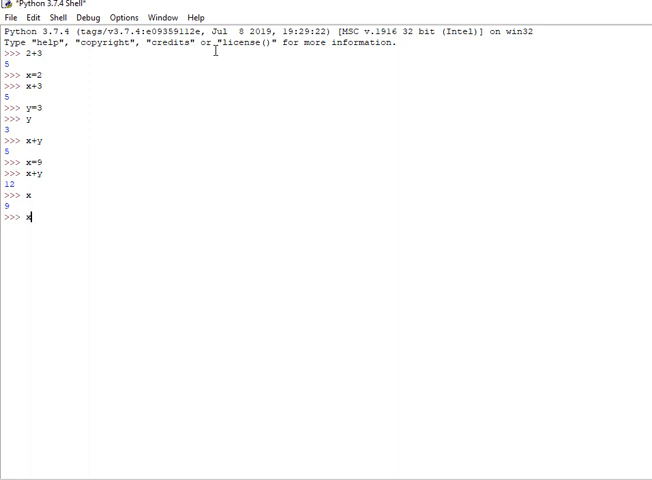
{"action": "type", "text": "+10"}
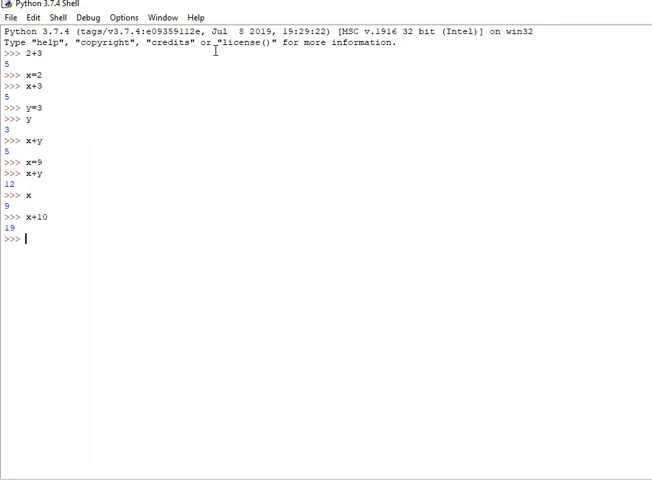
- Evaluate _+y, adding y to the last result 19 to get 22
{"action": "type", "text": "_4"}
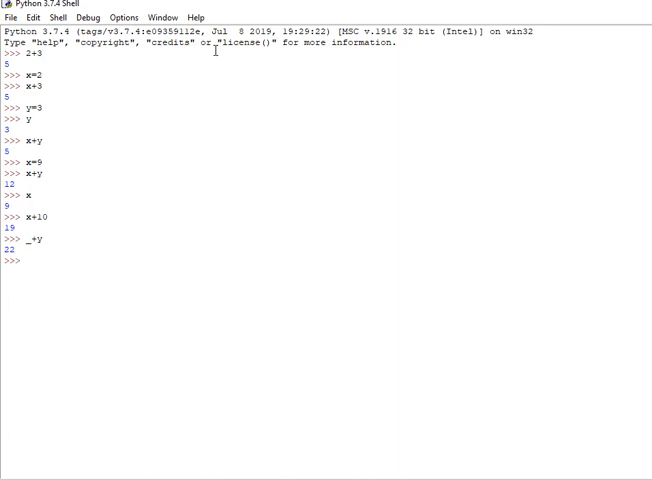
{"action": "mouse_move", "coordinate": [35, 244]}
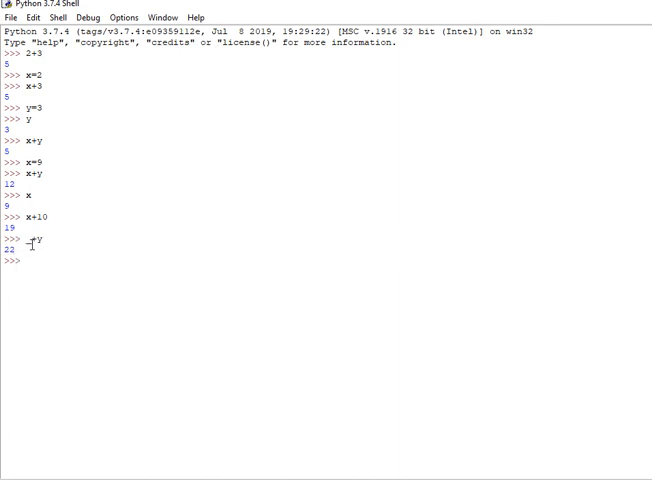
{"action": "mouse_move", "coordinate": [541, 250]}
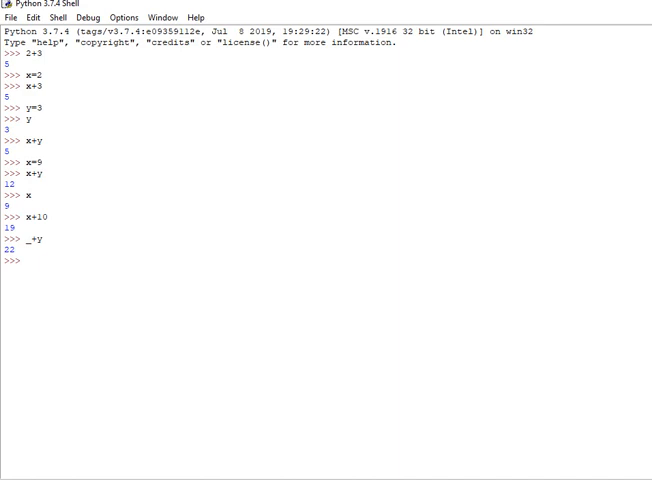
- Store the string 'youtube' in the variable name
{"action": "type", "text": "name"}
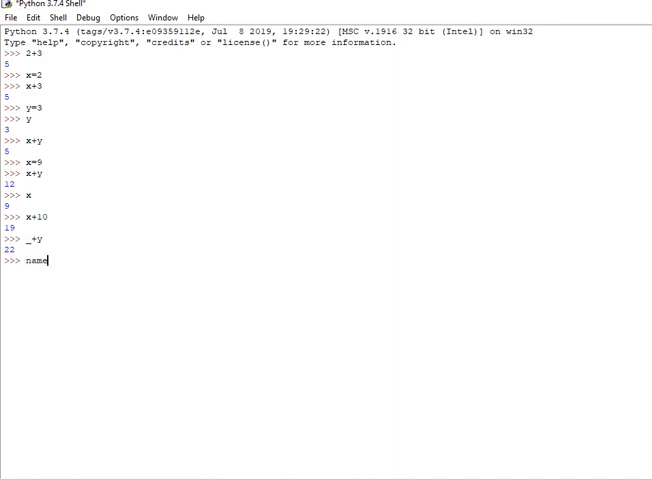
{"action": "type", "text": "= '"}
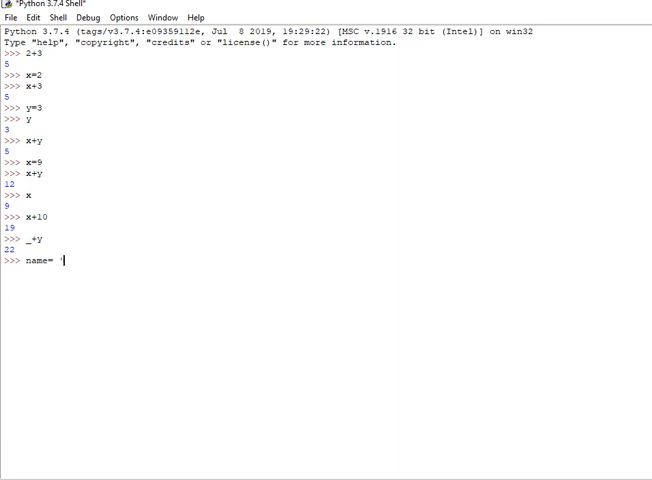
{"action": "type", "text": "youtube'"}
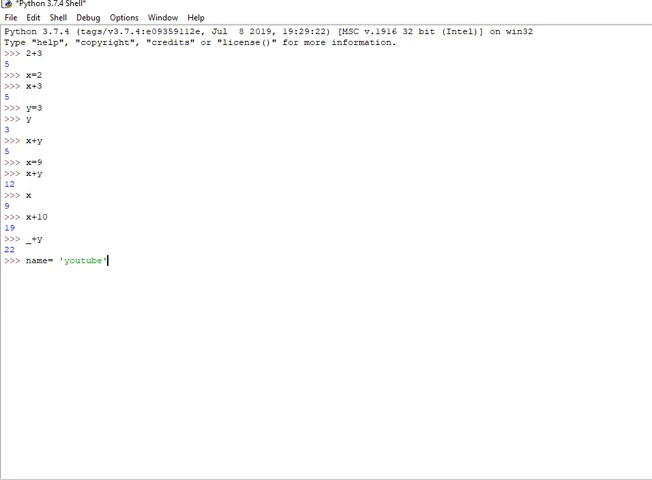
{"action": "key", "text": "enter"}
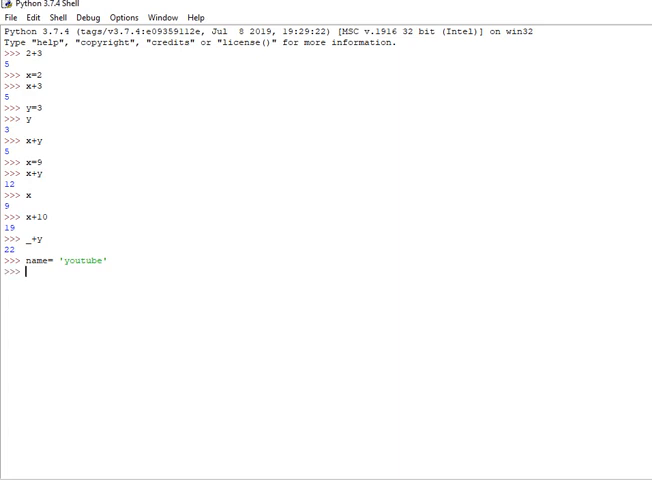
- Display name, then evaluate name + 'rocks' to get 'youtuberocks'
{"action": "type", "text": "name"}
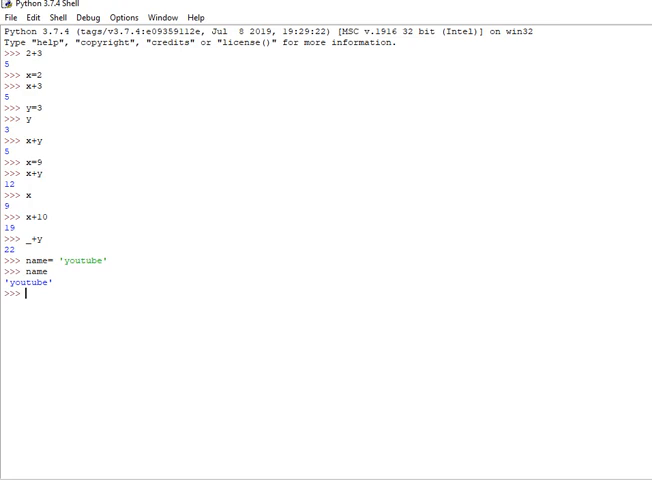
{"action": "type", "text": "name"}
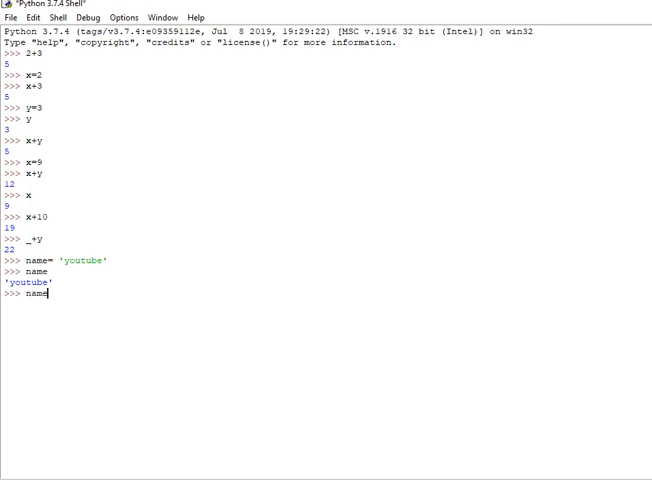
{"action": "type", "text": "+"}
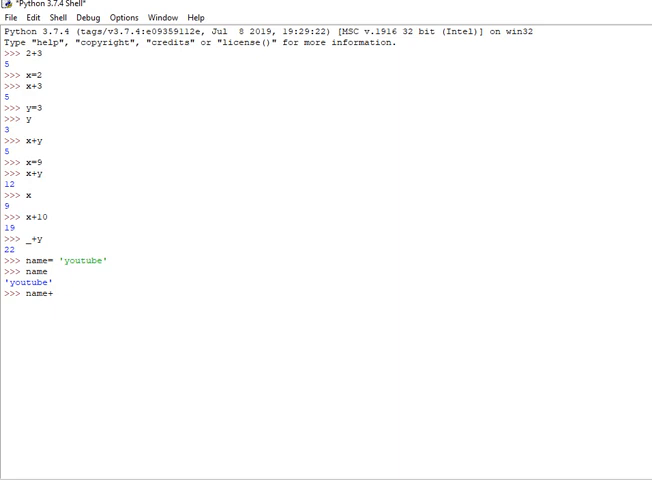
{"action": "type", "text": "'r"}
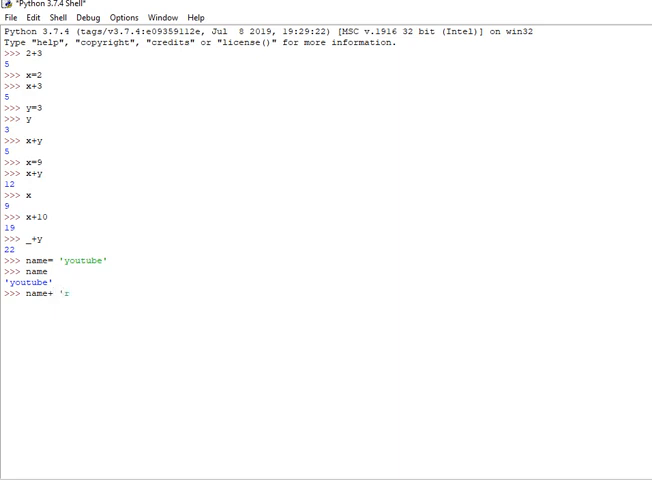
{"action": "type", "text": "ocks"}
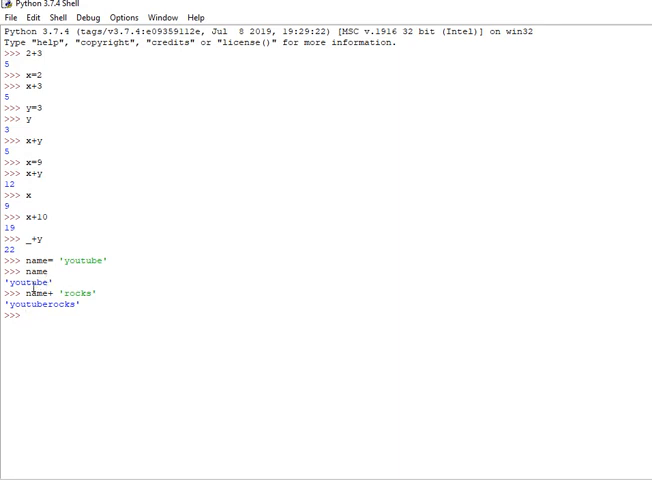
{"action": "mouse_move", "coordinate": [184, 309]}
{"action": "type", "text": "name "}
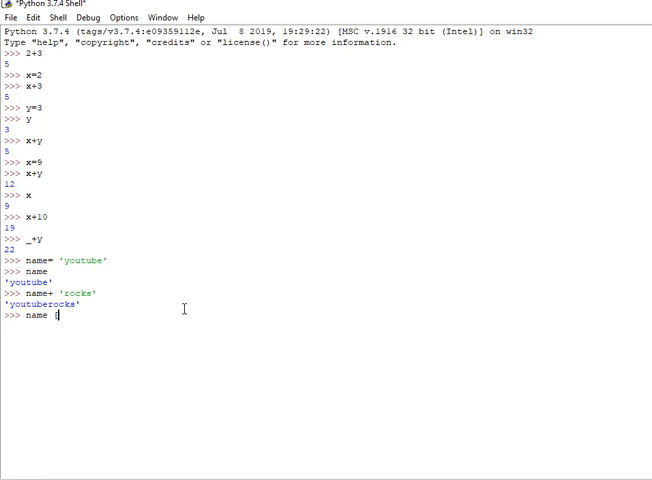
- Index name at 0, 5 and -1, returning 'y', 'b' and 'e'
{"action": "type", "text": "[0]"}
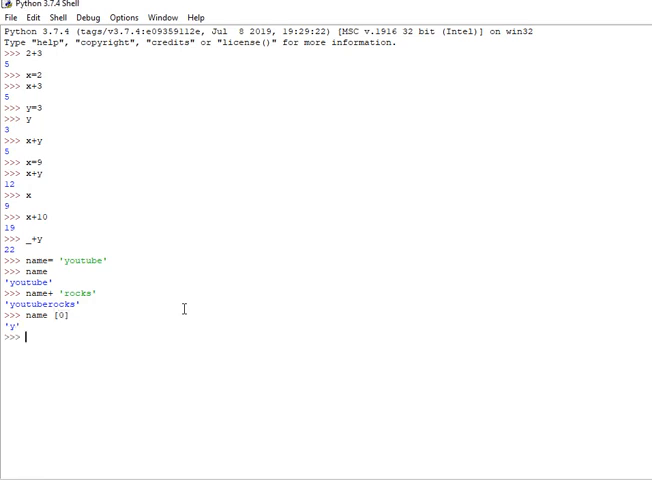
{"action": "type", "text": "name ["}
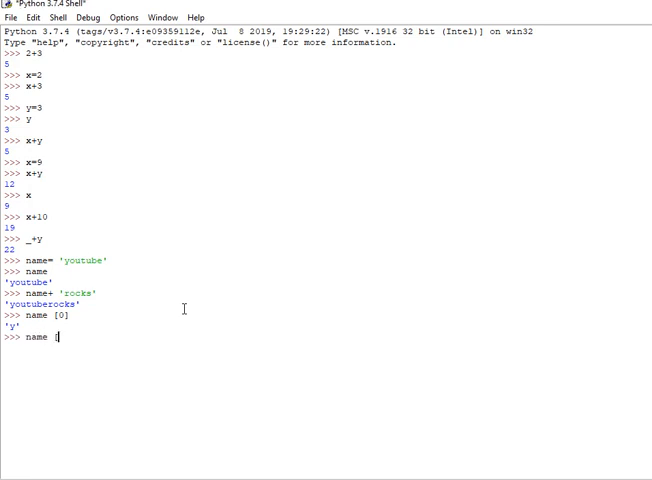
{"action": "type", "text": "5]"}
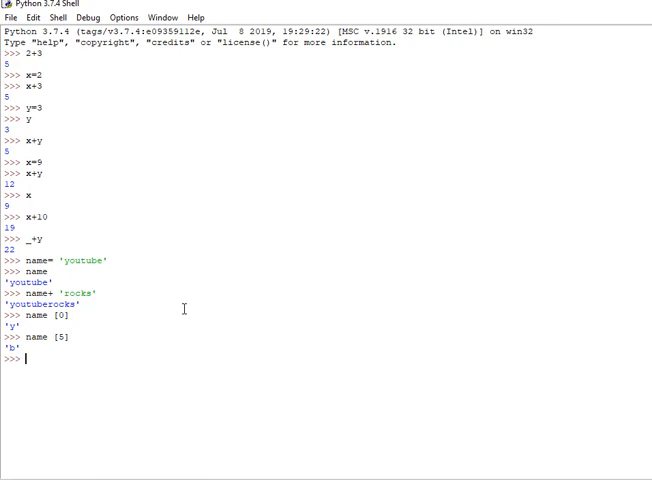
{"action": "type", "text": "name"}
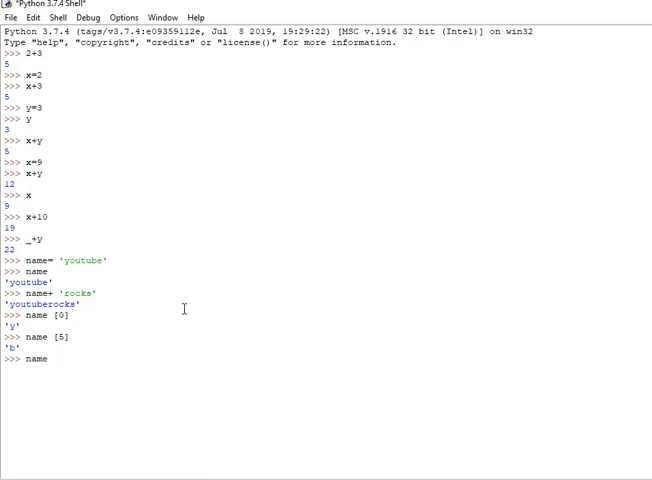
{"action": "type", "text": "[~"}
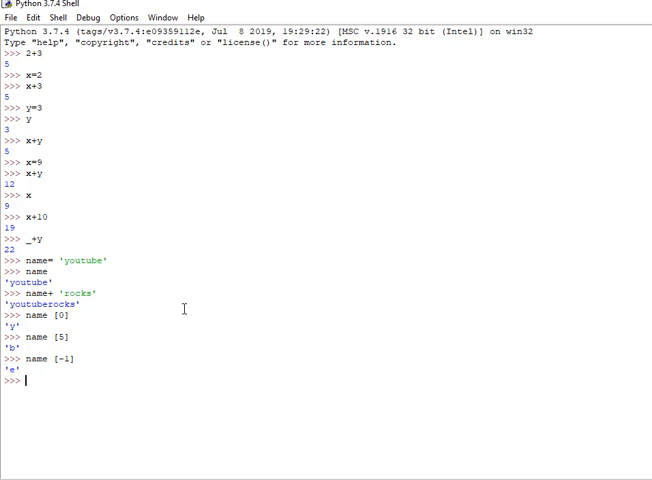
- Slice name[0:2] to get 'yo'
{"action": "type", "text": "n"}
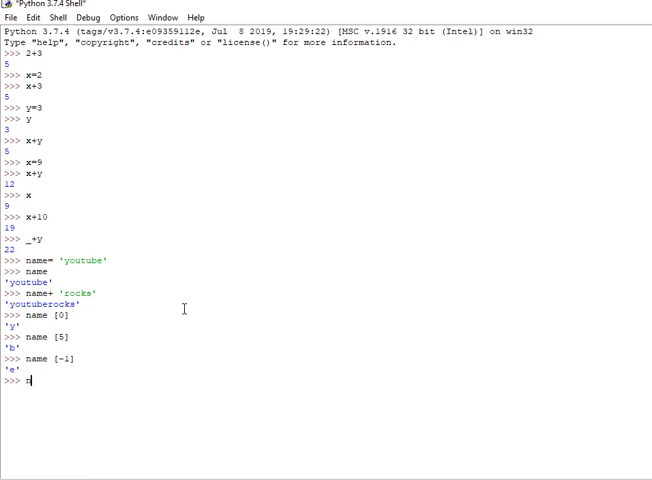
{"action": "type", "text": "ame"}
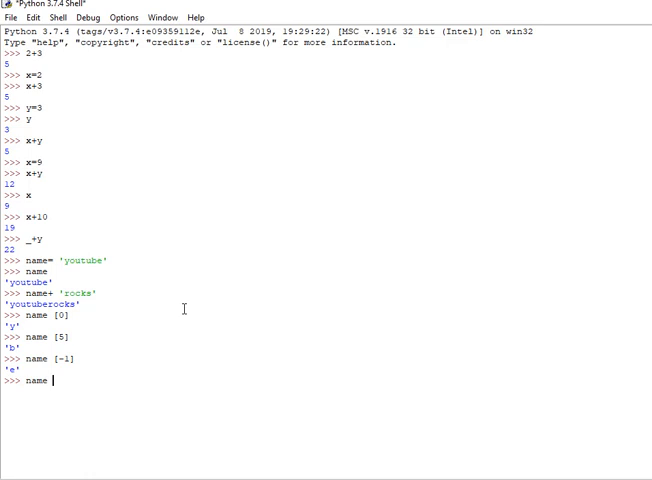
{"action": "type", "text": "[0"}
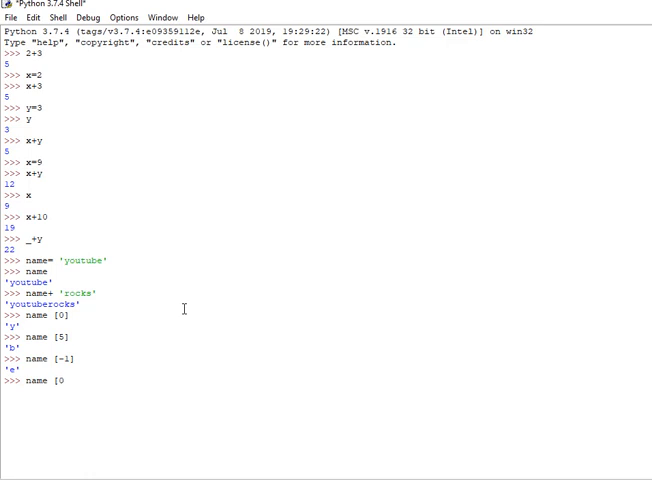
{"action": "type", "text": ":2"}
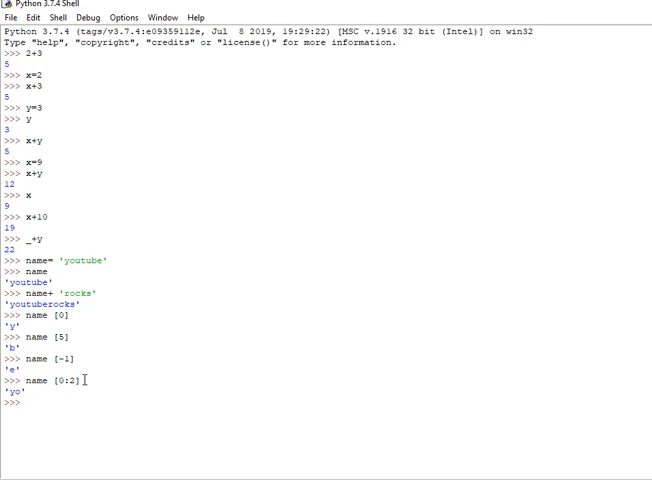
- Slice name[0:3] and name[1:4] for 'you' and 'out', then start name[:4]
{"action": "type", "text": "name ["}
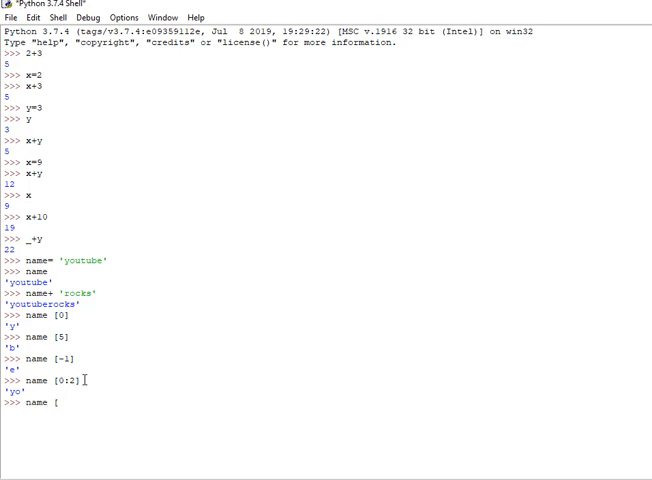
{"action": "type", "text": "0:"}
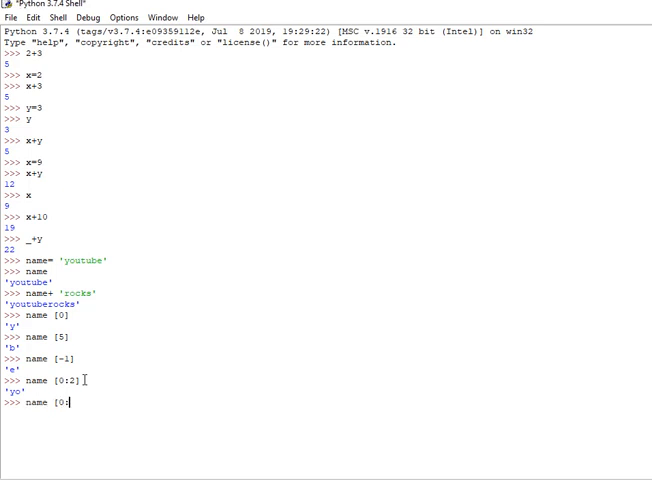
{"action": "key", "text": "Return"}
{"action": "type", "text": "name "}
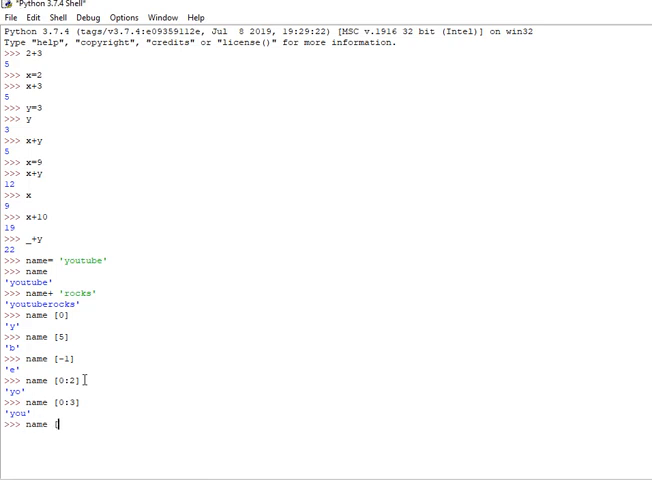
{"action": "type", "text": "[1:4"}
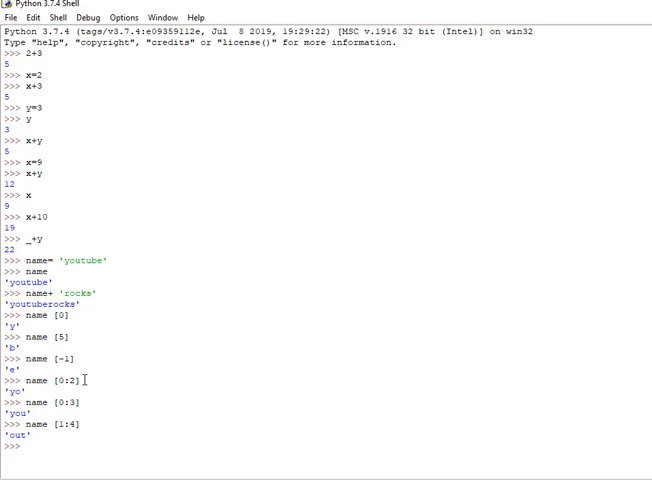
{"action": "type", "text": "nam"}
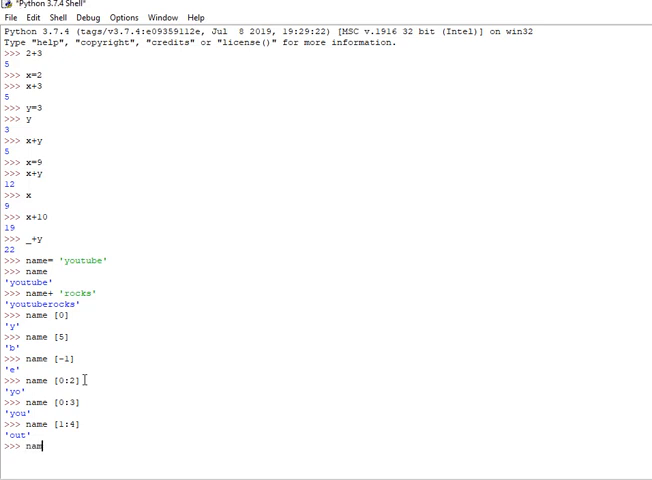
{"action": "type", "text": "["}
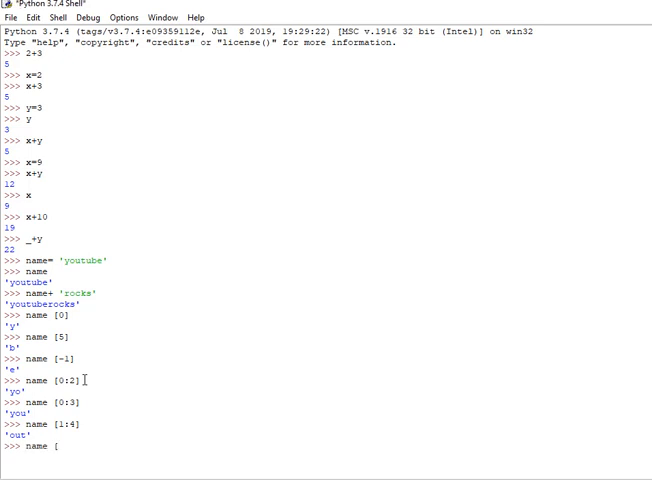
{"action": "type", "text": "[:4"}
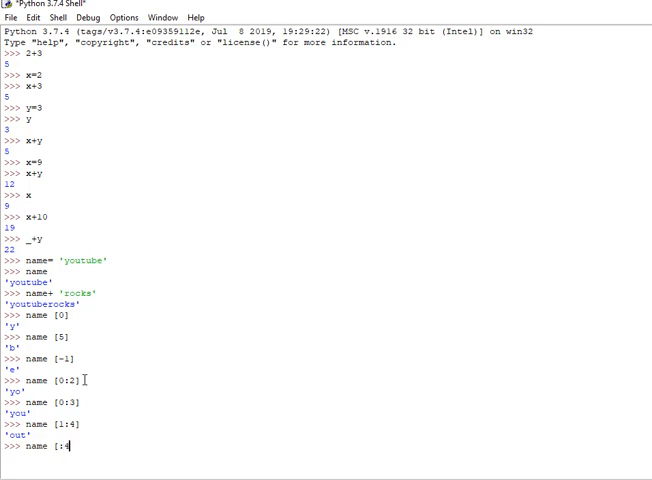